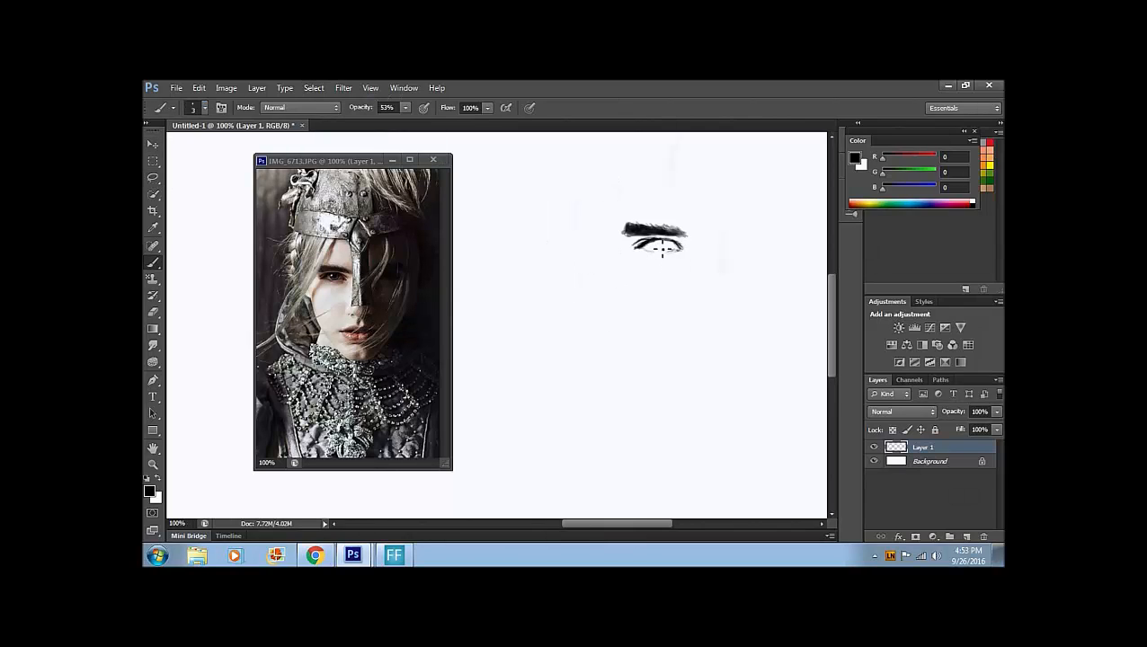
- Shade the left eye under the eyebrow, darkening the iris and lashes
drag(634, 256, 683, 252)
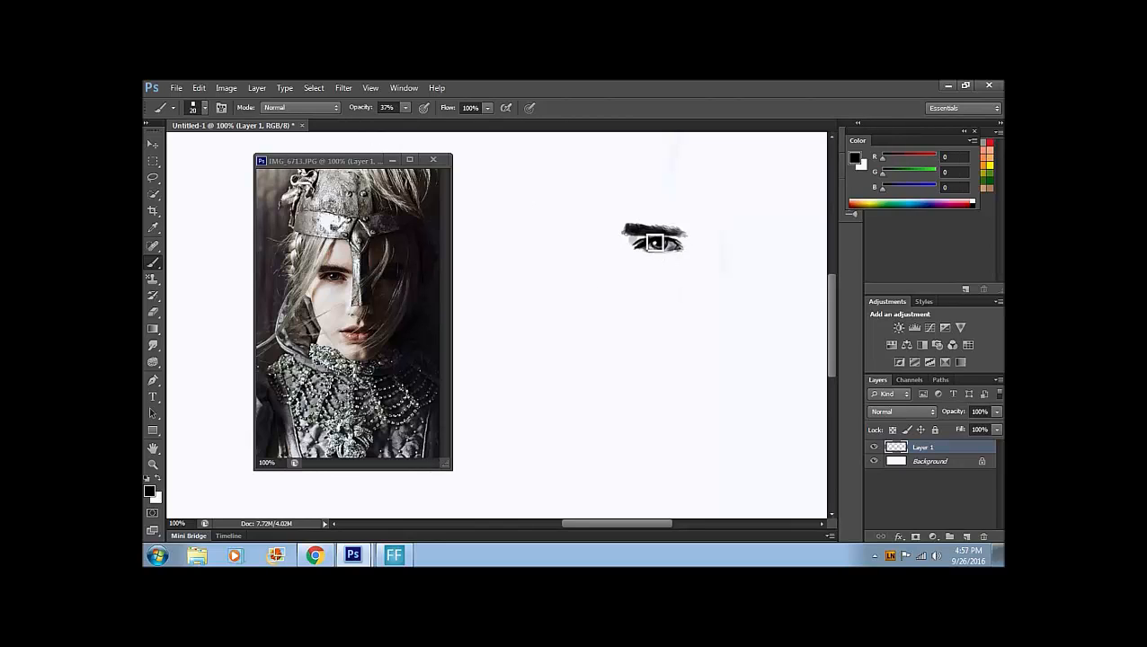
drag(654, 241, 656, 263)
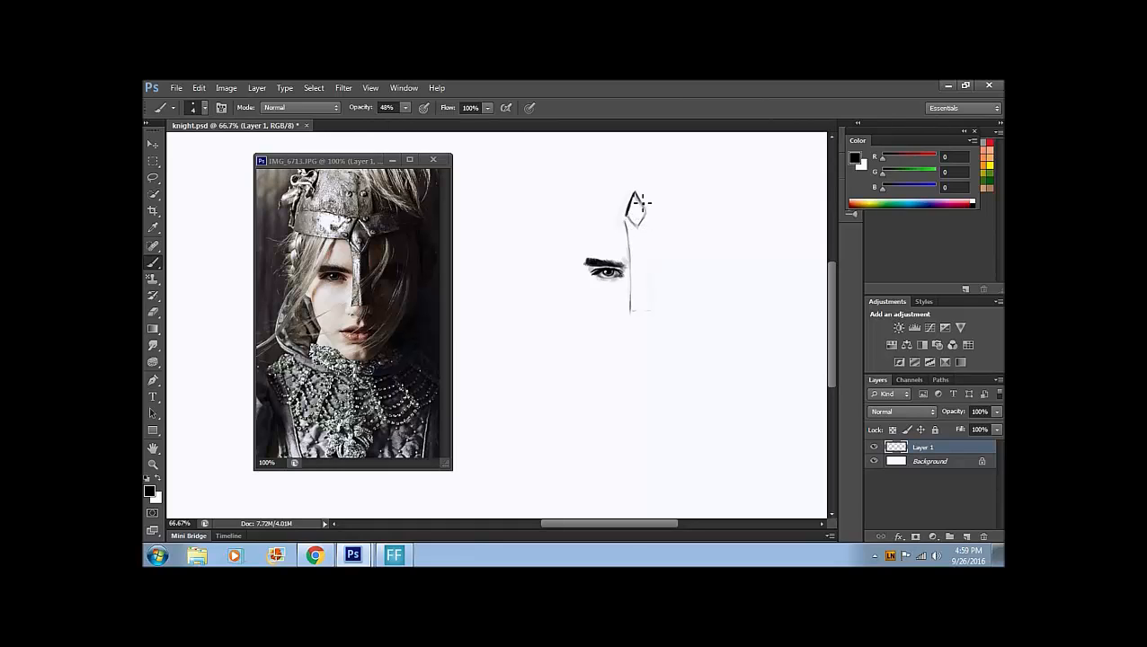
- Sketch the pointed metal nose guard between the eyes and shade it, then add the right eyebrow
click(153, 144)
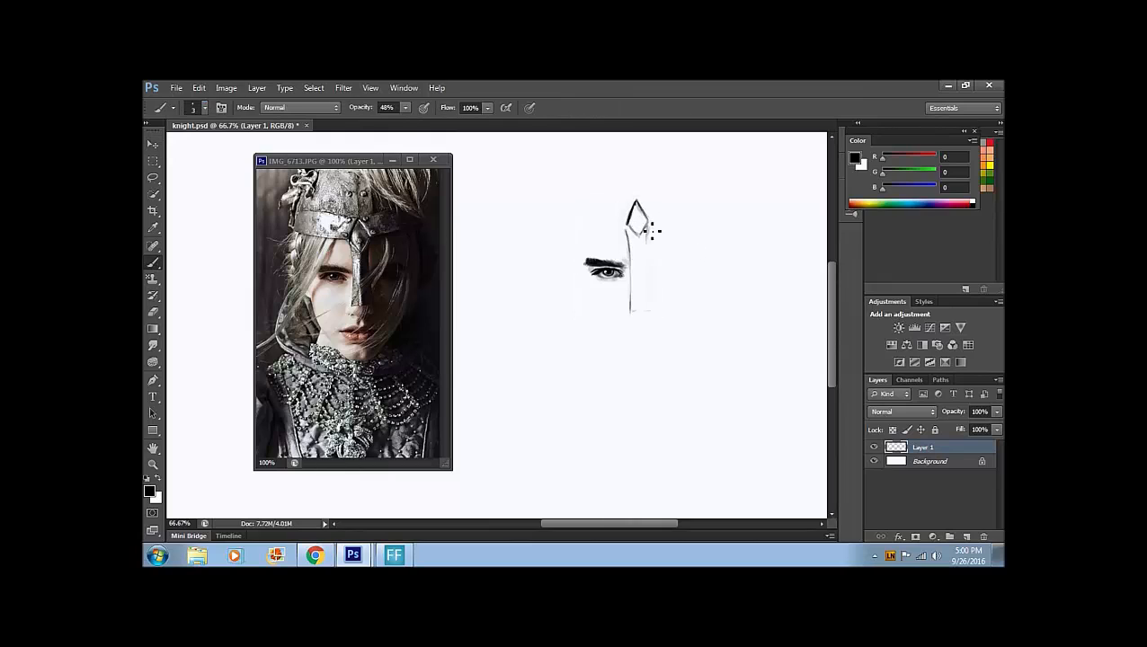
drag(638, 220, 643, 310)
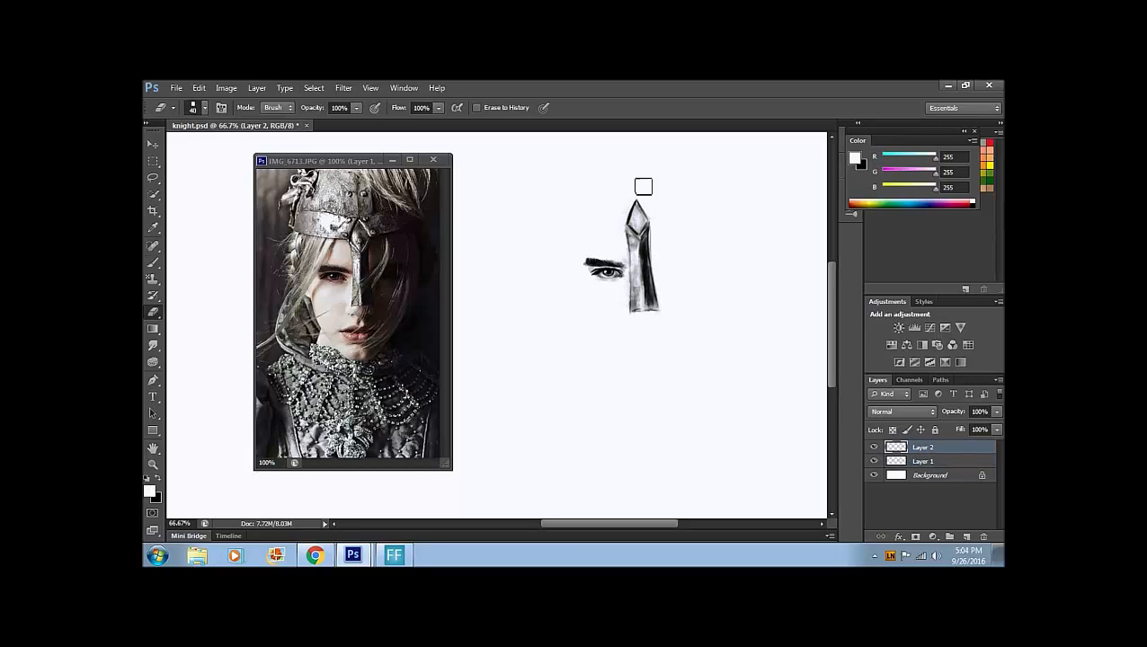
click(923, 460)
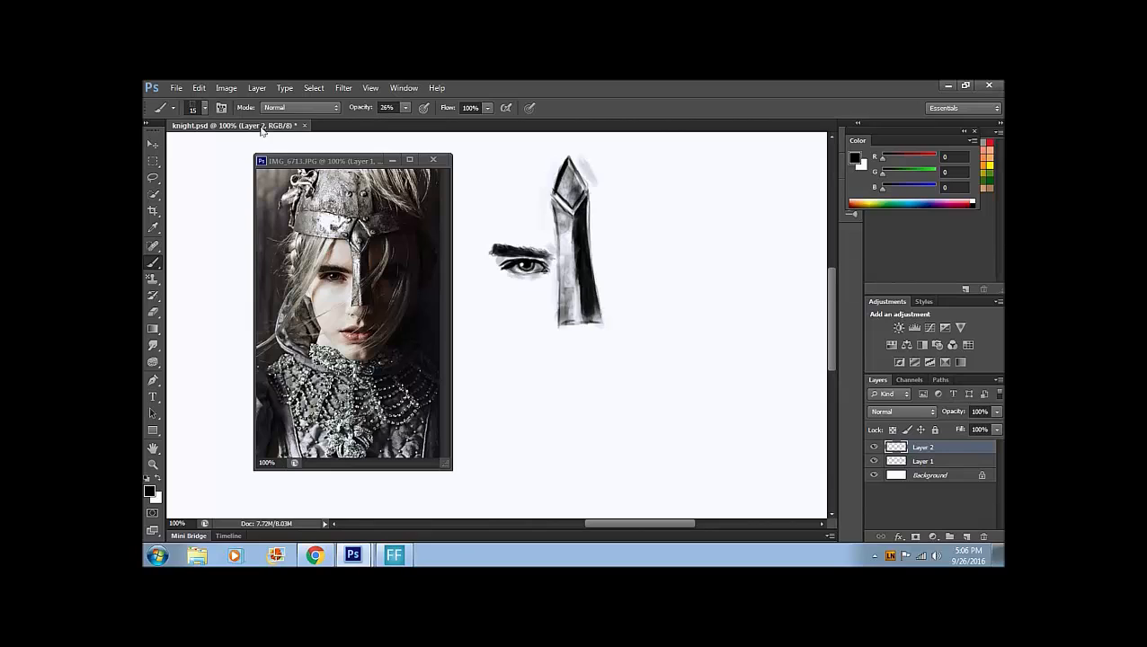
click(923, 461)
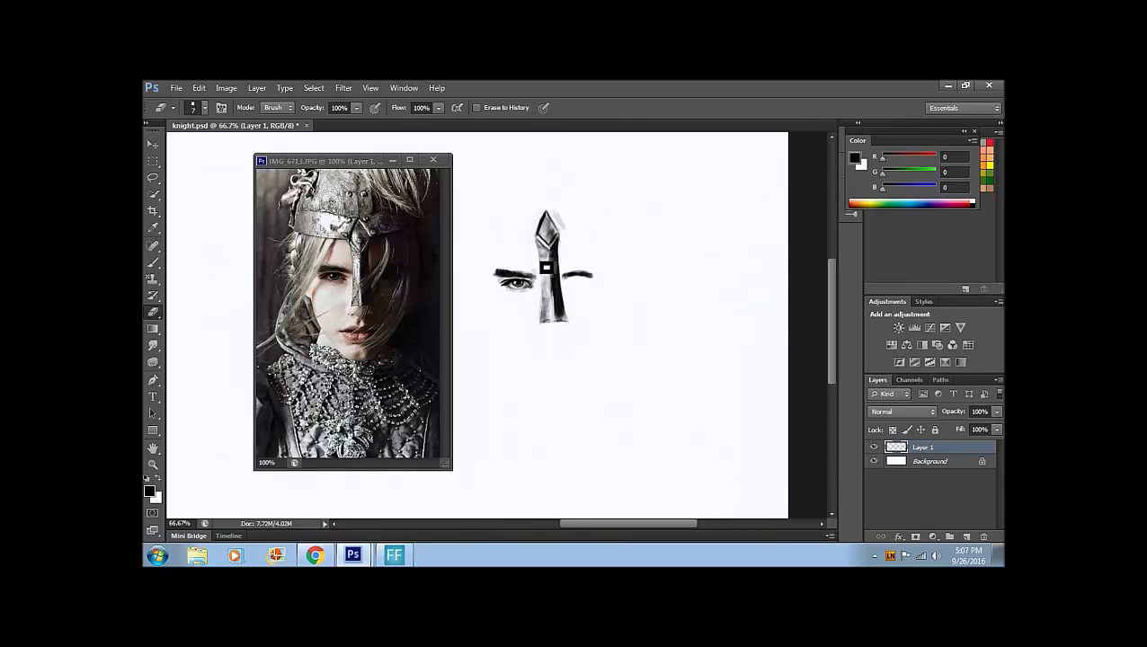
- Add a new layer and start painting low-opacity grey shading around the nose guard
click(257, 88)
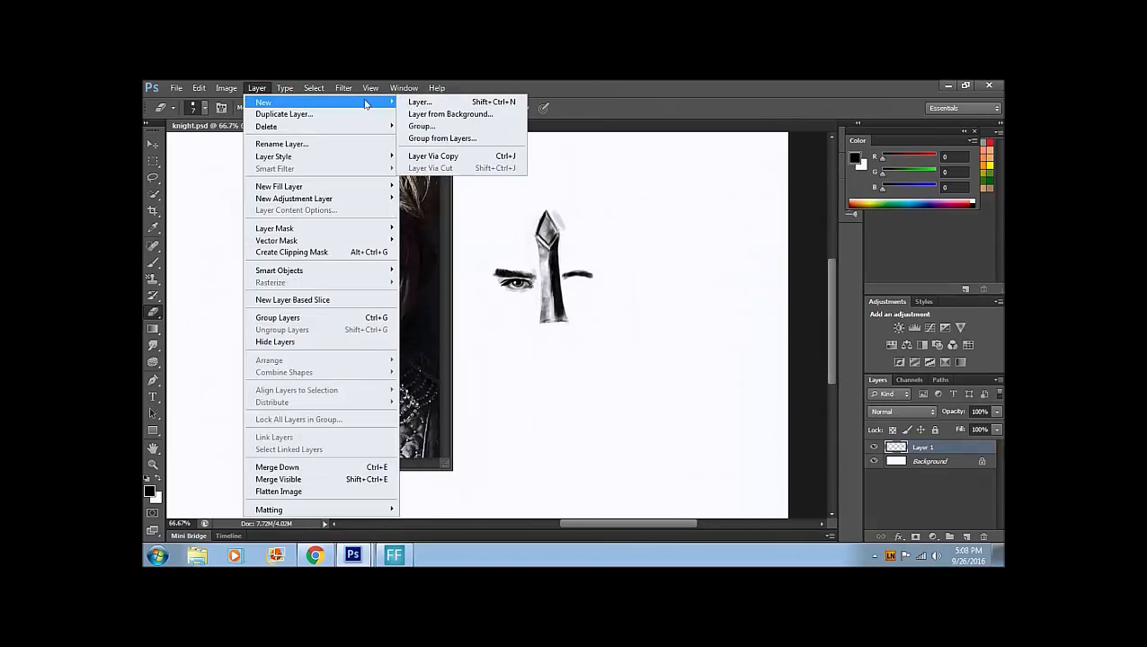
click(427, 101)
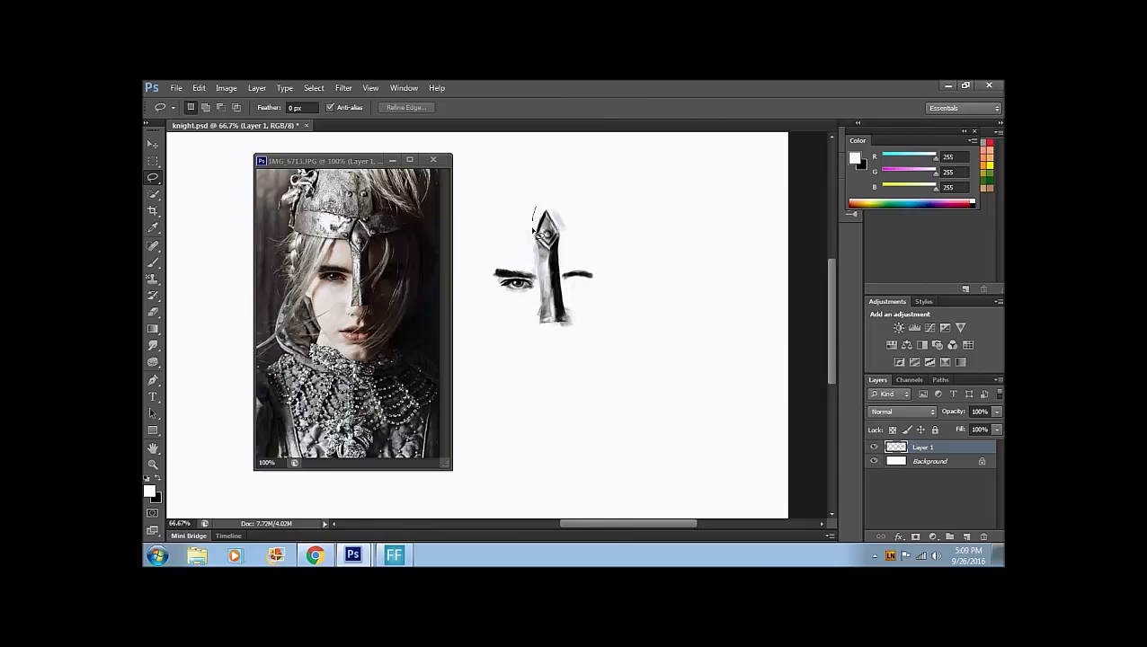
click(153, 145)
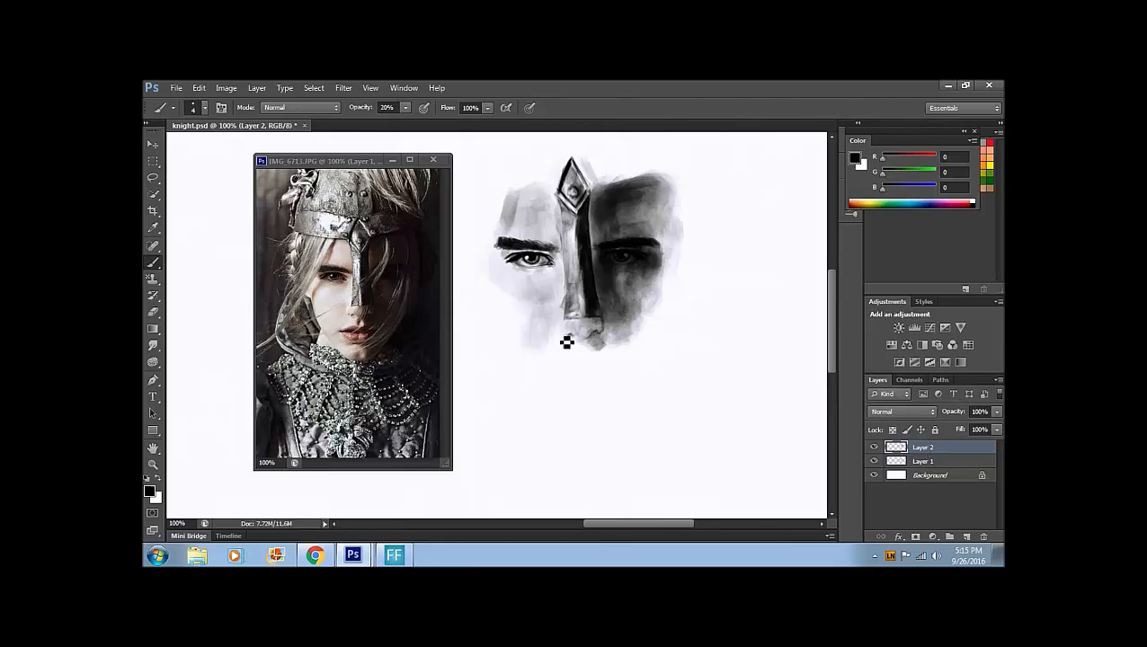
- Brush soft shadow onto the lower face and chin, then dab in the lips
drag(566, 342, 607, 344)
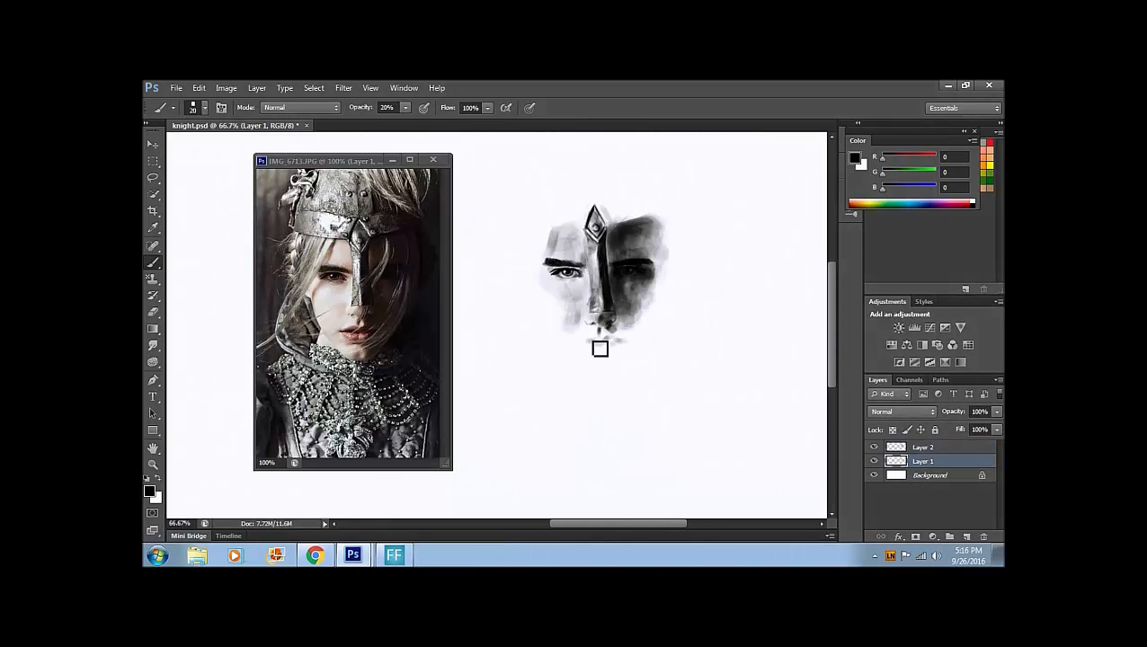
drag(599, 349, 574, 364)
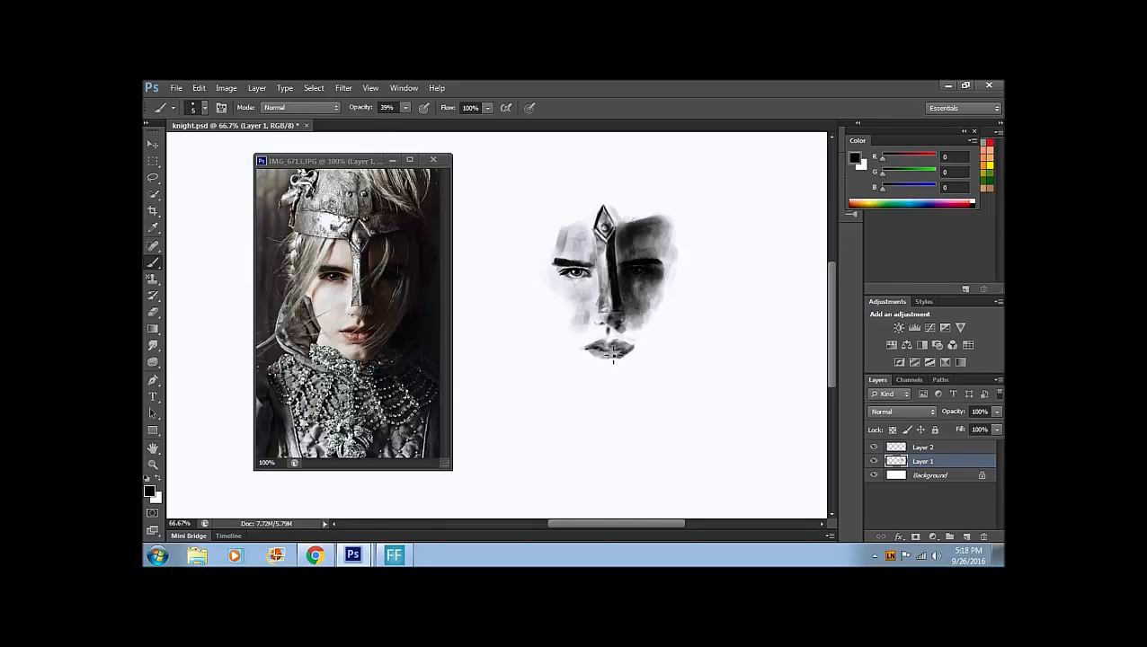
click(923, 446)
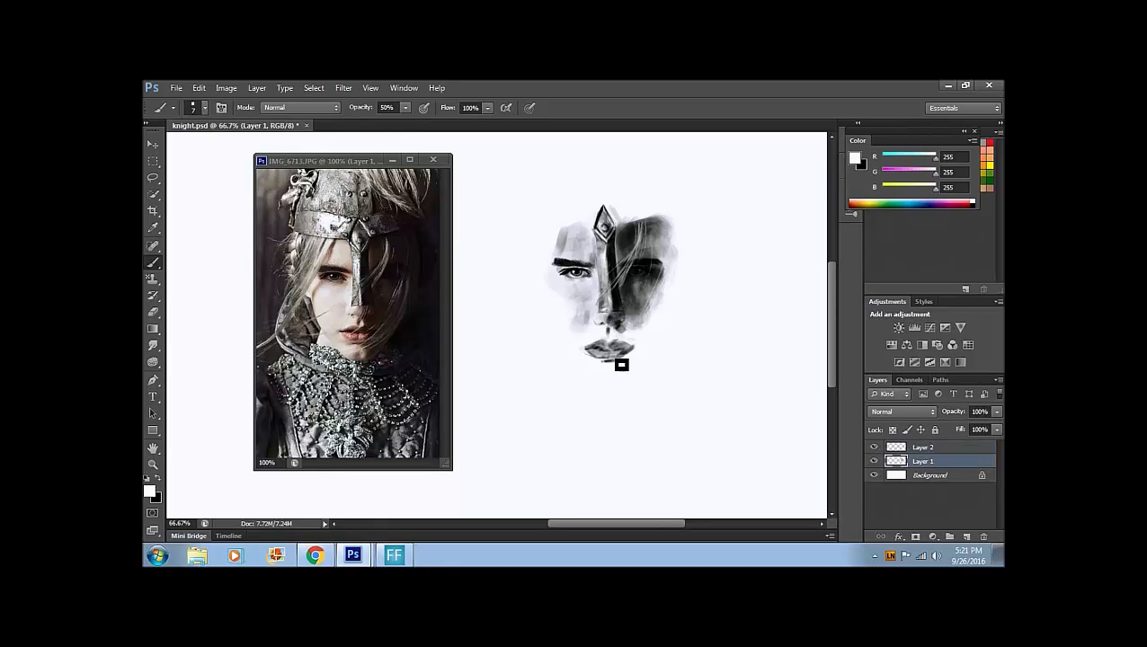
click(922, 447)
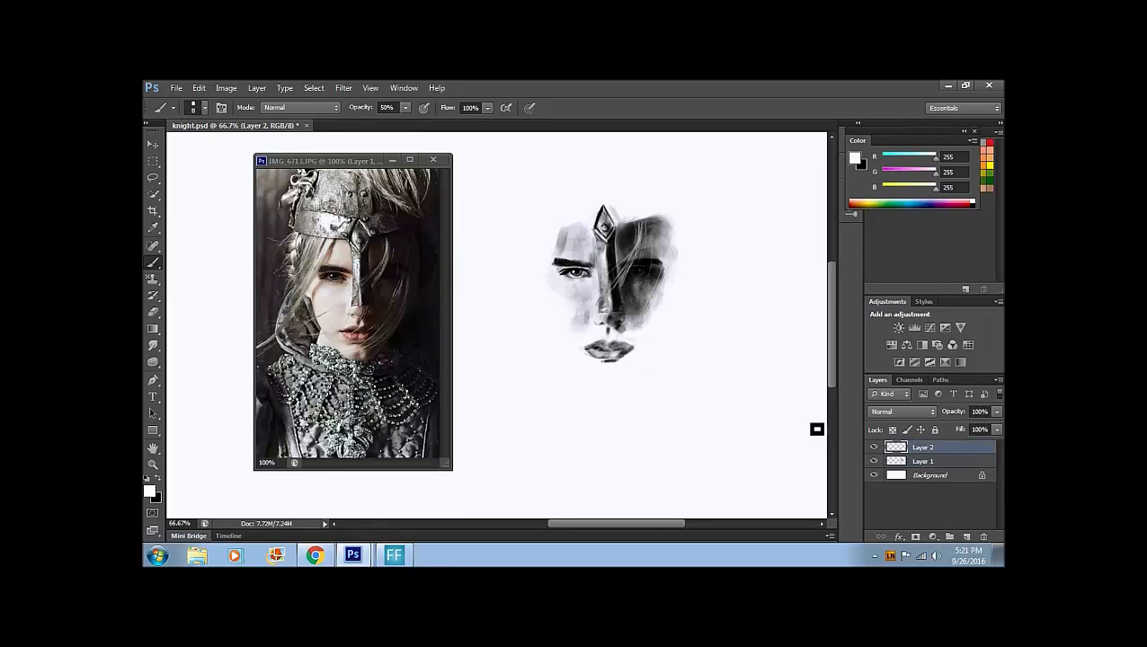
- Paint the helmet band arcing across the forehead and fill out the lips
click(923, 460)
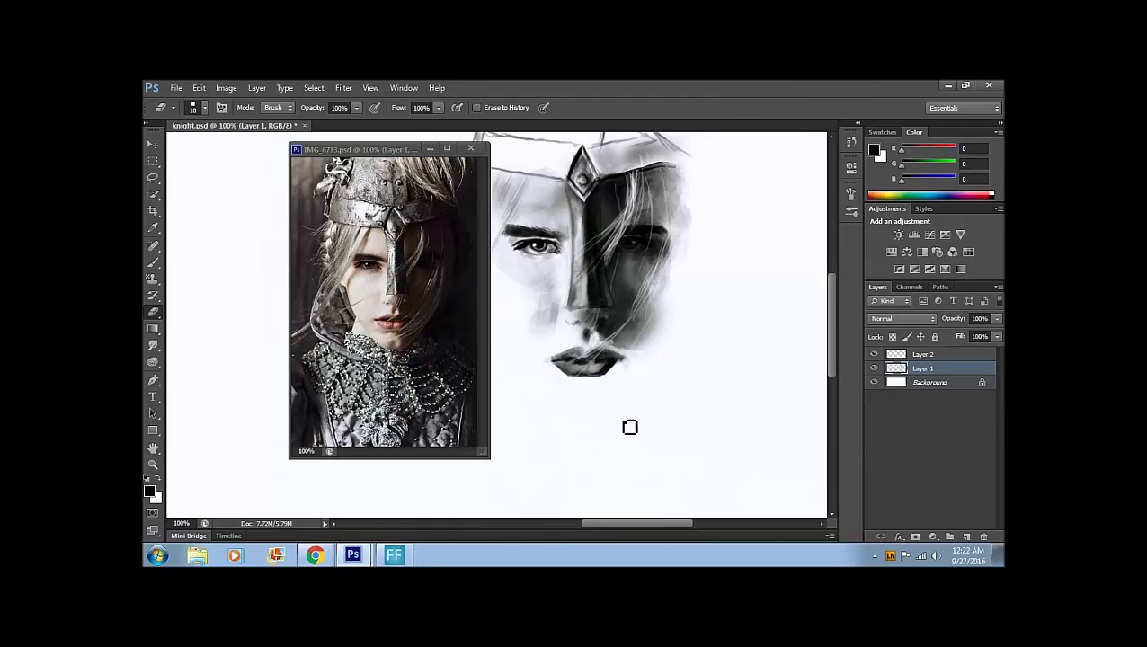
- Erase stray marks below the lips, shade beside the mouth, and reposition the lips
drag(629, 427, 580, 378)
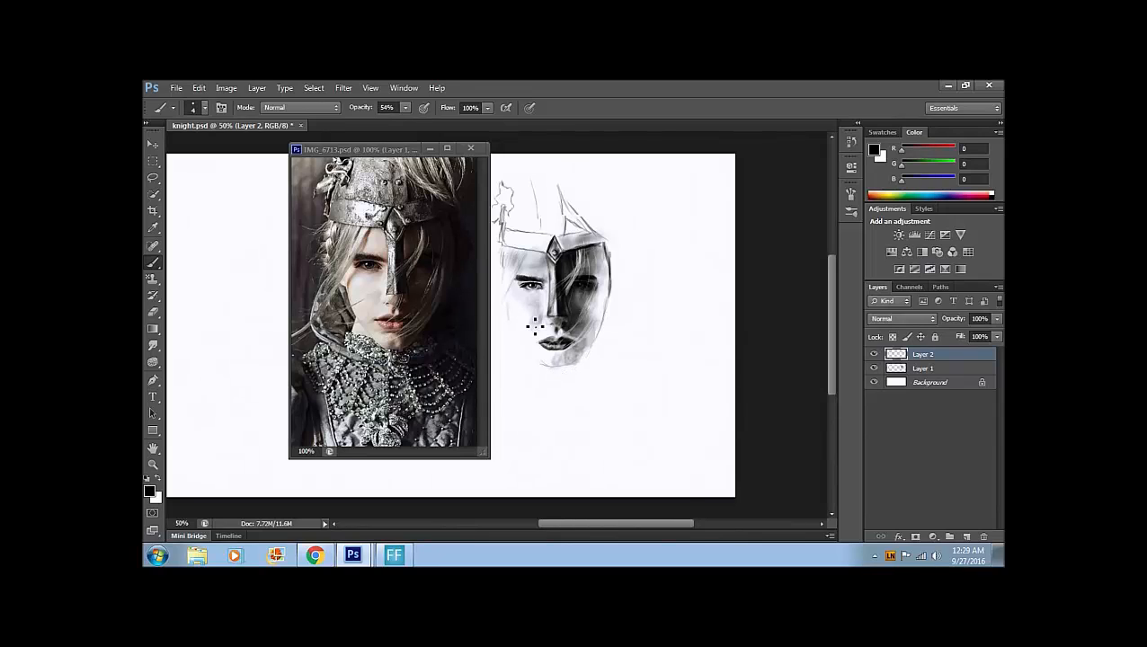
drag(539, 323, 575, 341)
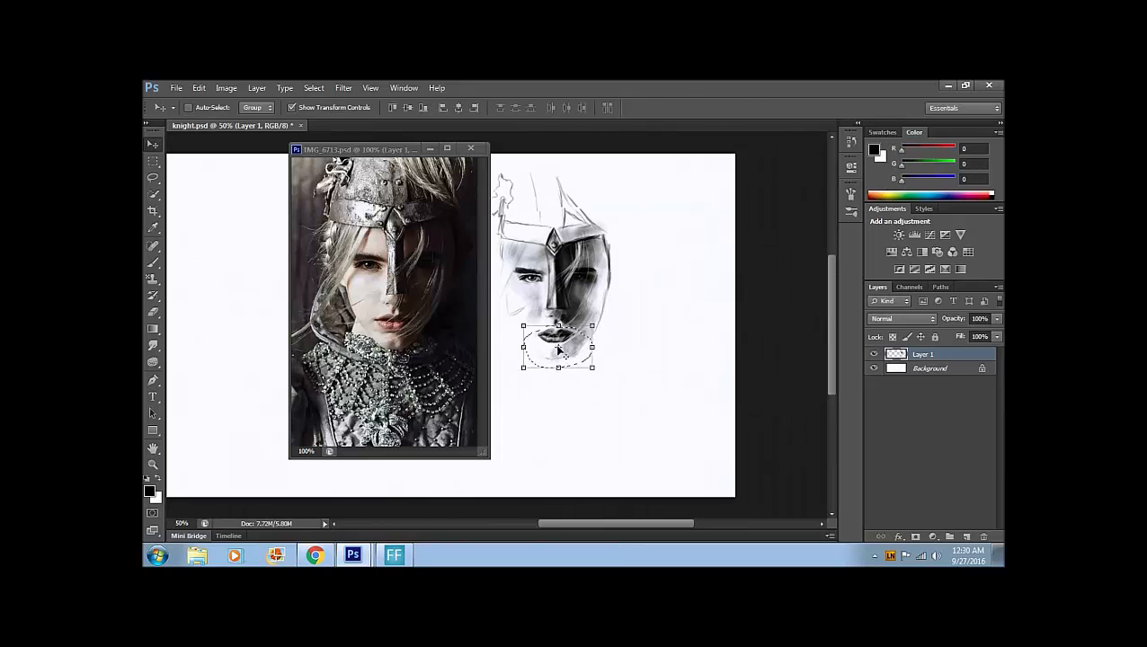
drag(557, 349, 568, 333)
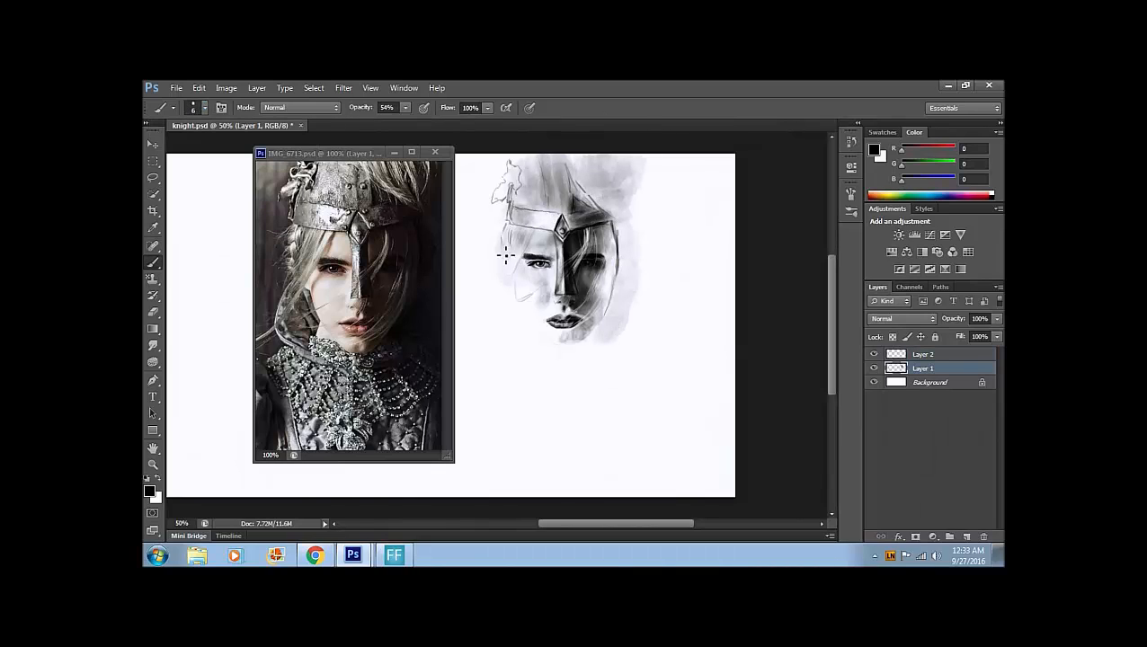
- Rough in hair and hood lines around the face and beside the helmet top
drag(513, 270, 494, 368)
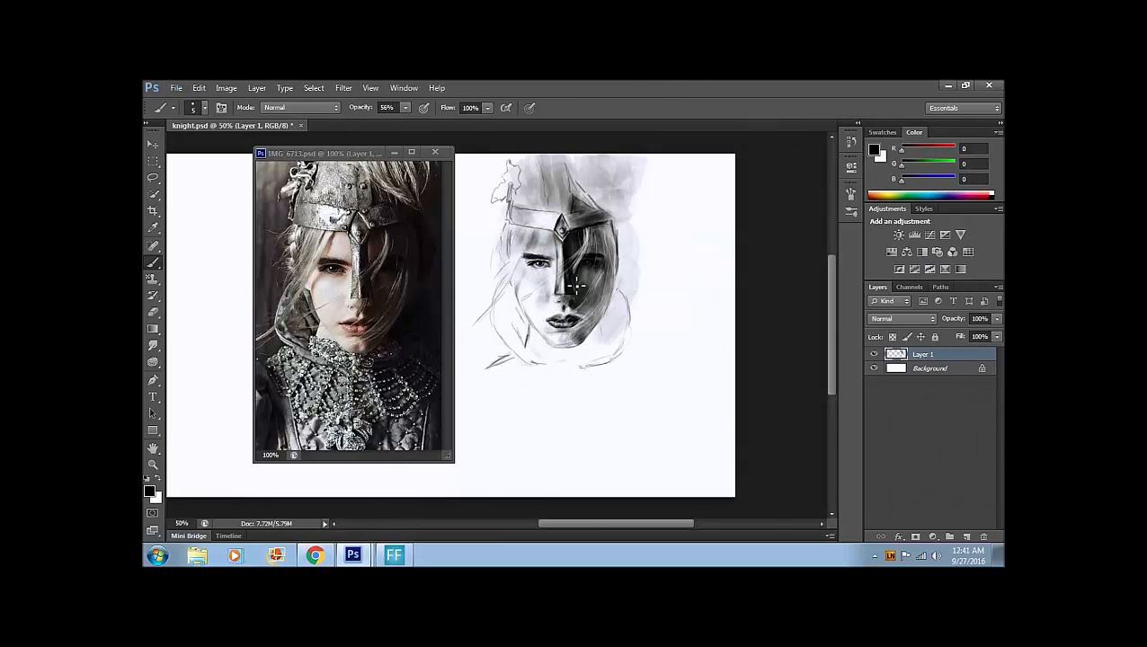
drag(575, 288, 629, 216)
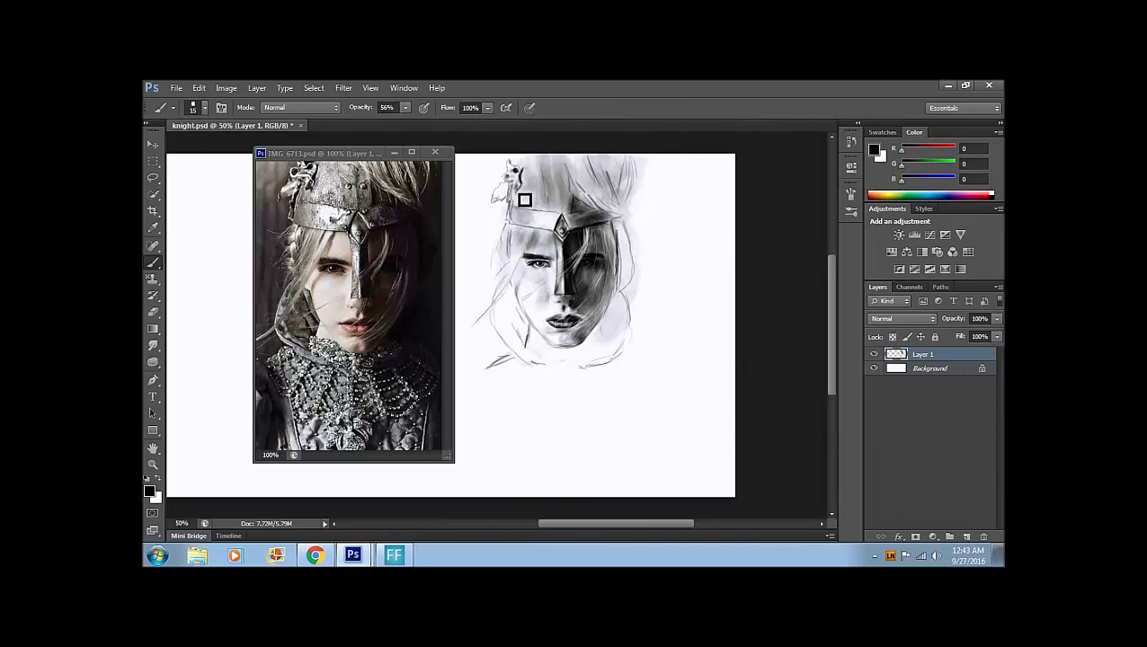
drag(526, 200, 557, 216)
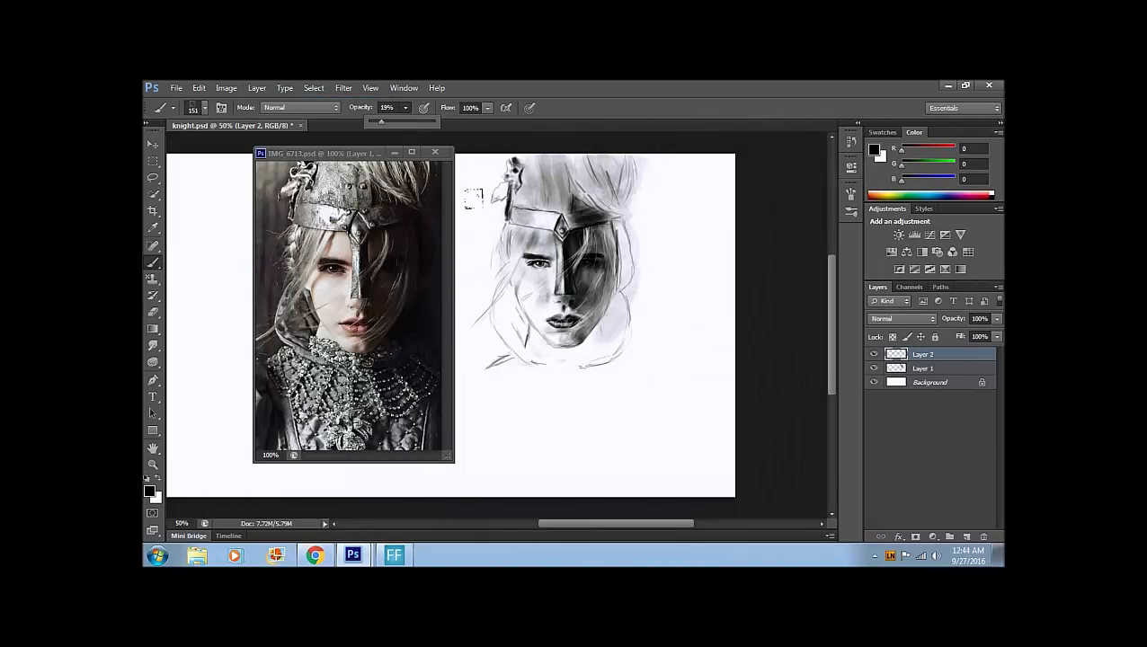
- Paint dark hair strands beside the helmet and blend with the Mixer Brush (Wet 3%, Load 12%)
drag(611, 193, 620, 198)
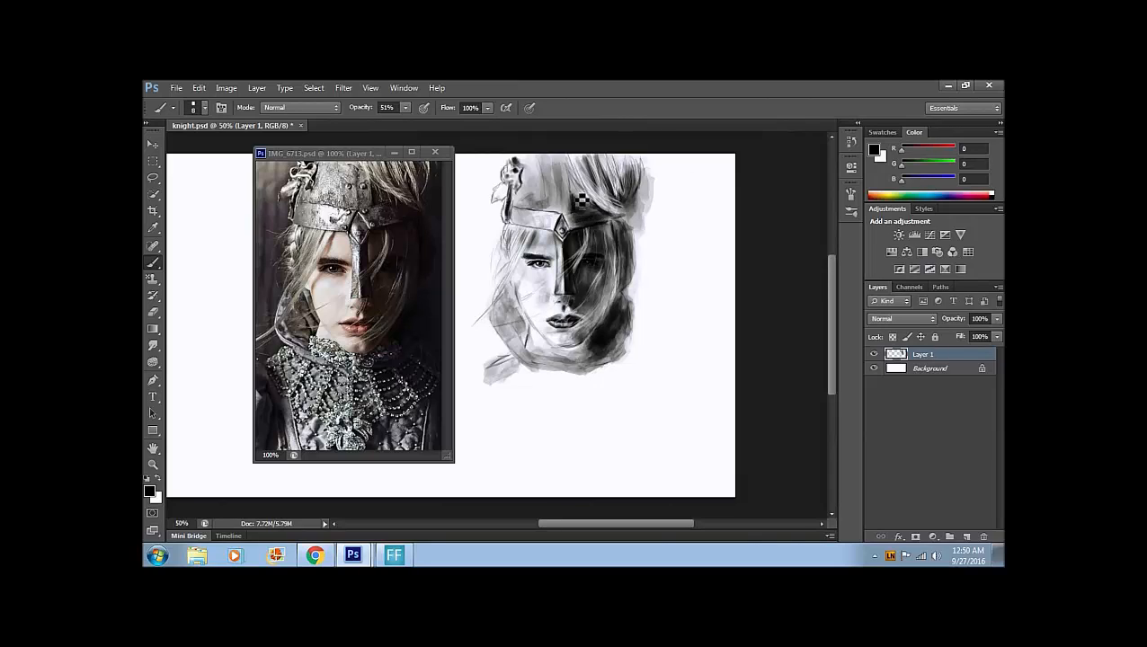
mouse_move(555, 184)
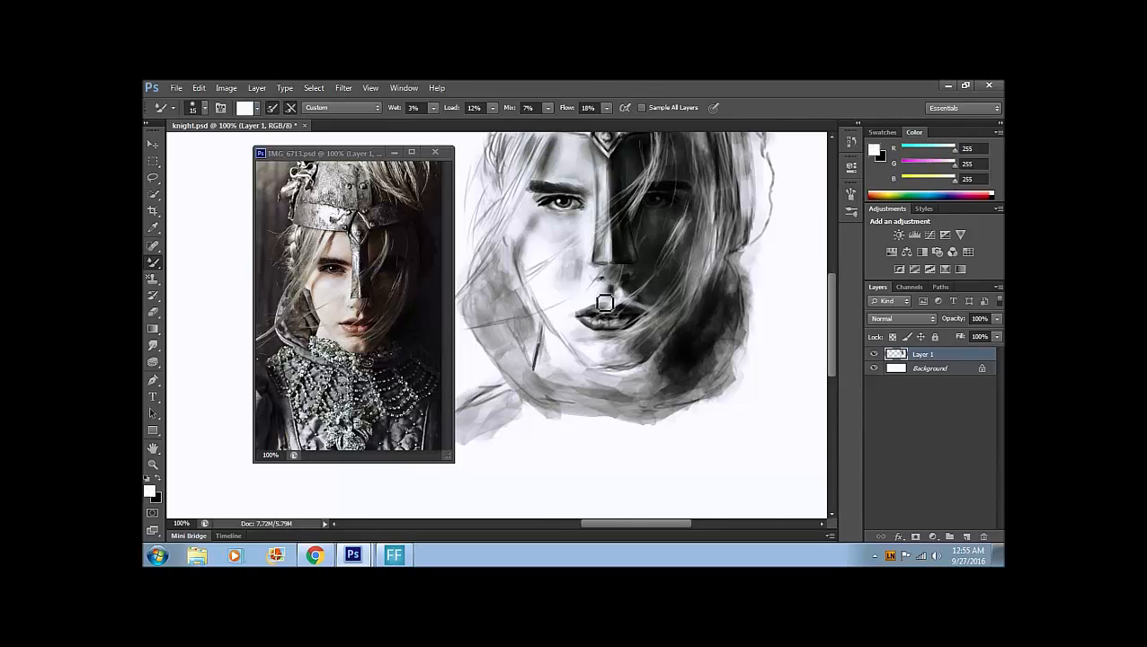
- Refine the left eye and soften the shading beneath the lips and on the chin
drag(604, 303, 640, 271)
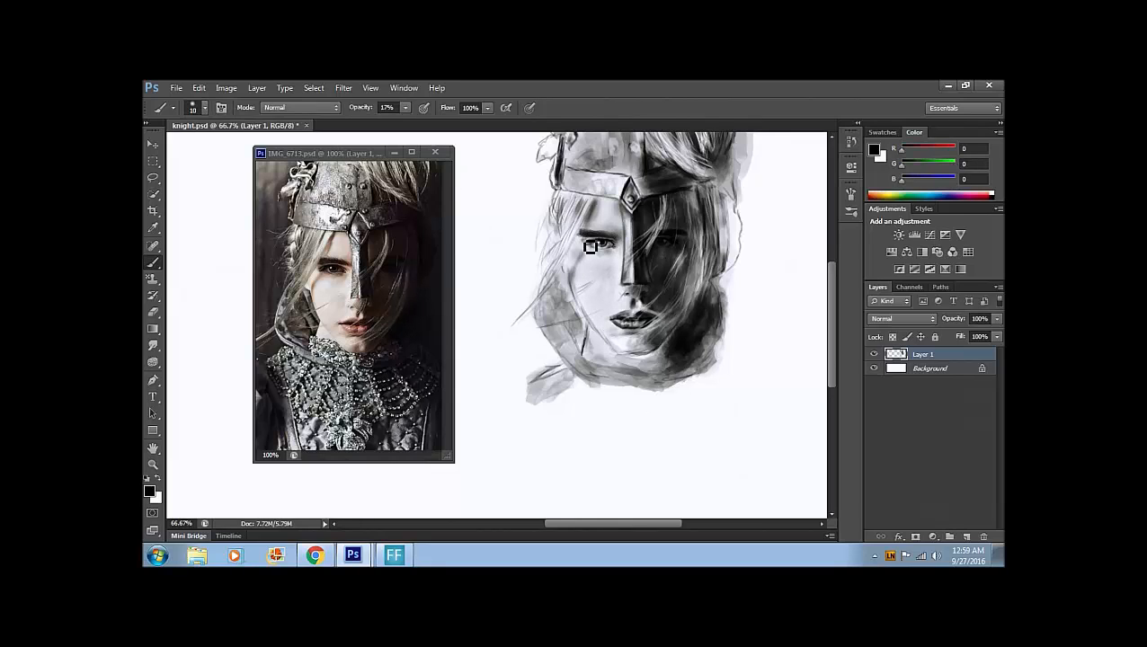
drag(589, 247, 636, 334)
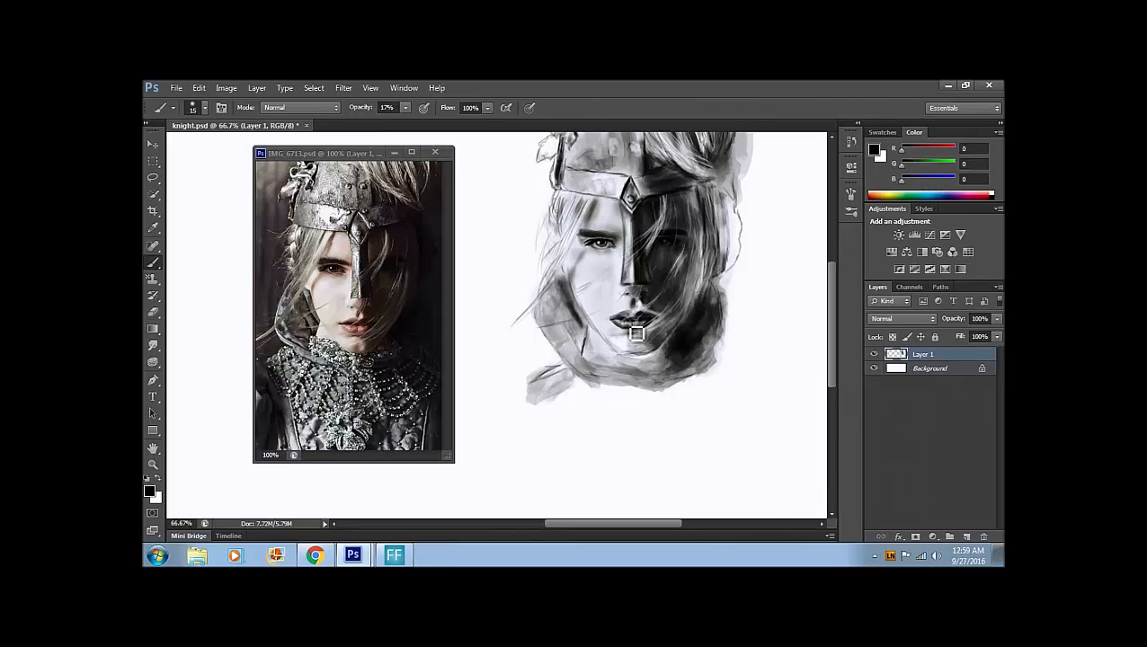
drag(633, 337, 616, 344)
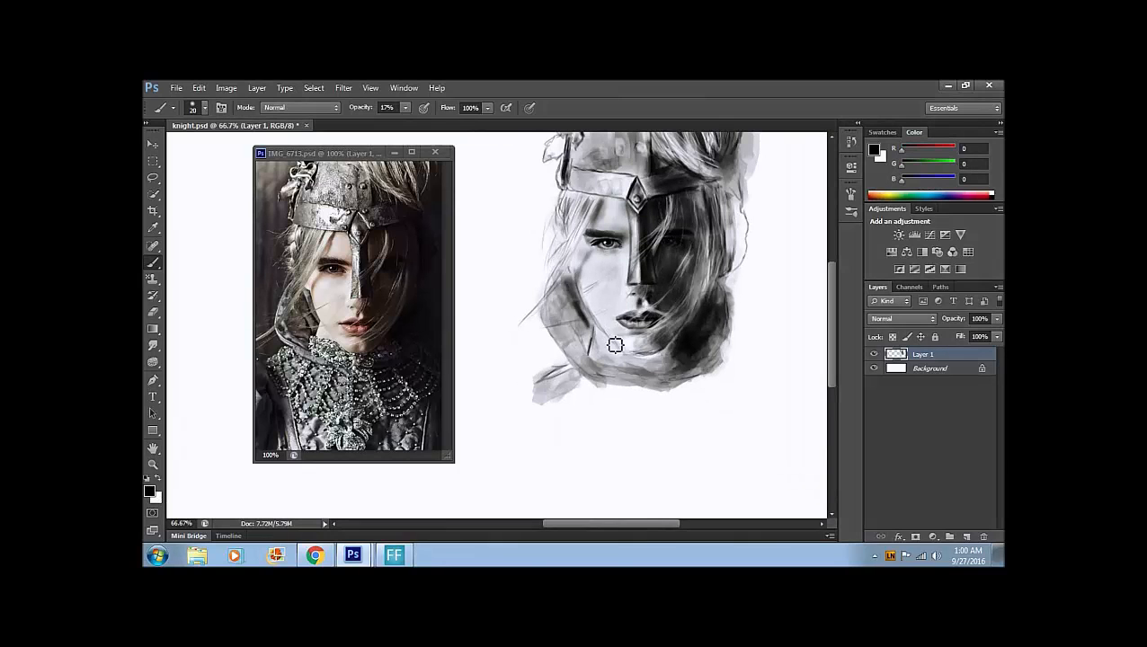
drag(616, 344, 662, 321)
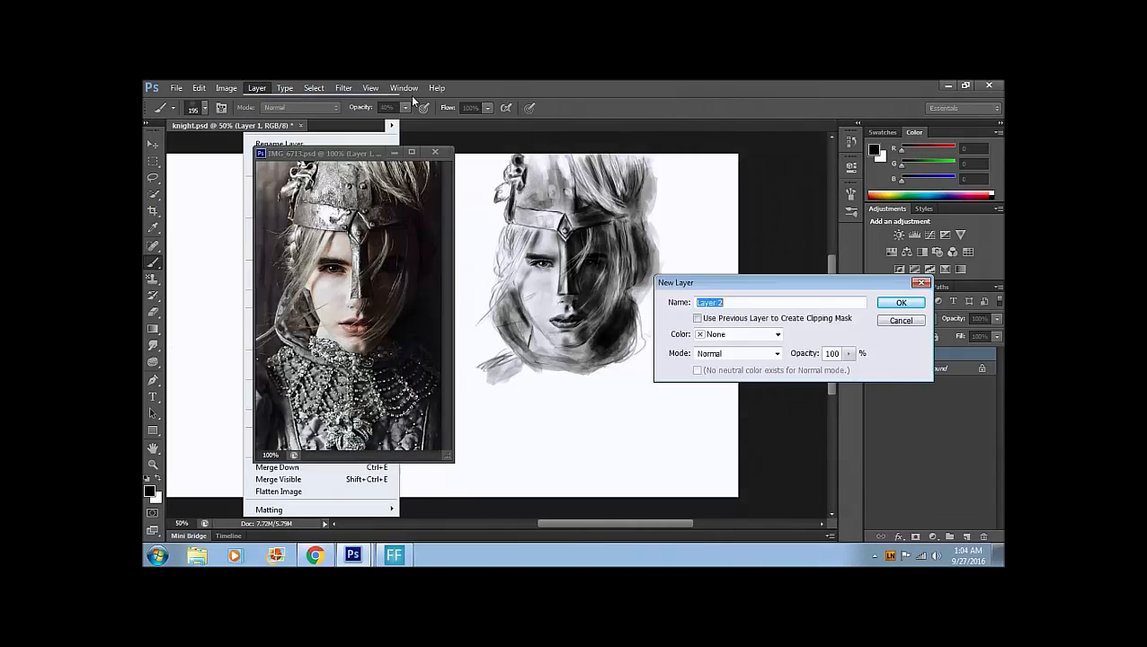
- Confirm new Layer 2 and paint helmet metal texture and hair strokes at 77% opacity
click(900, 302)
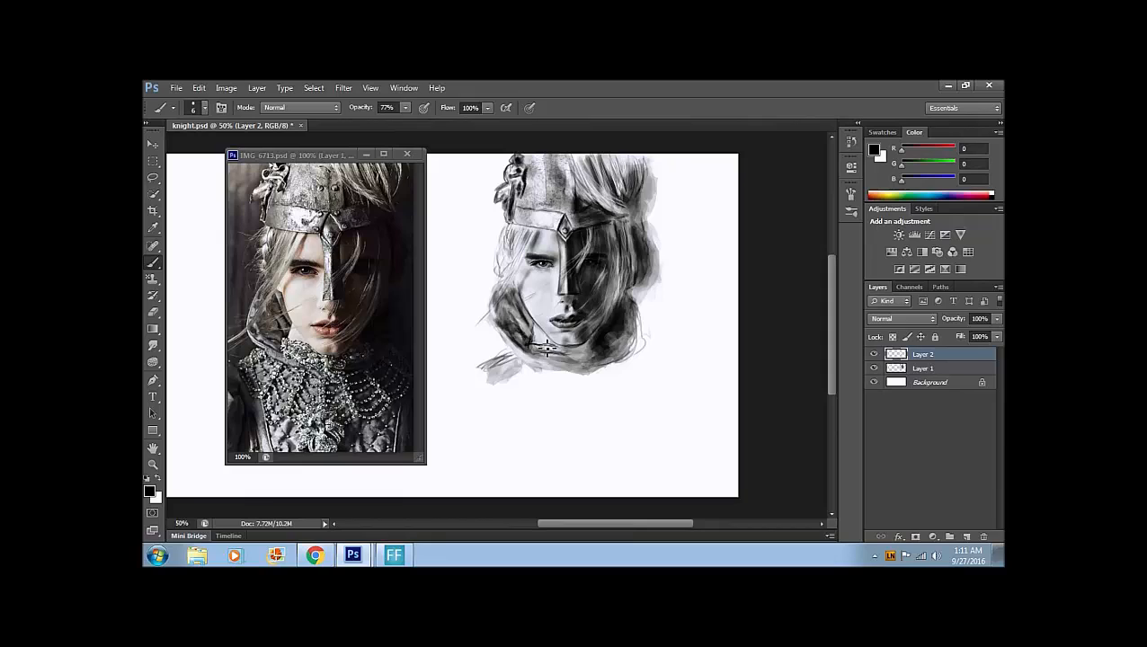
drag(539, 350, 623, 314)
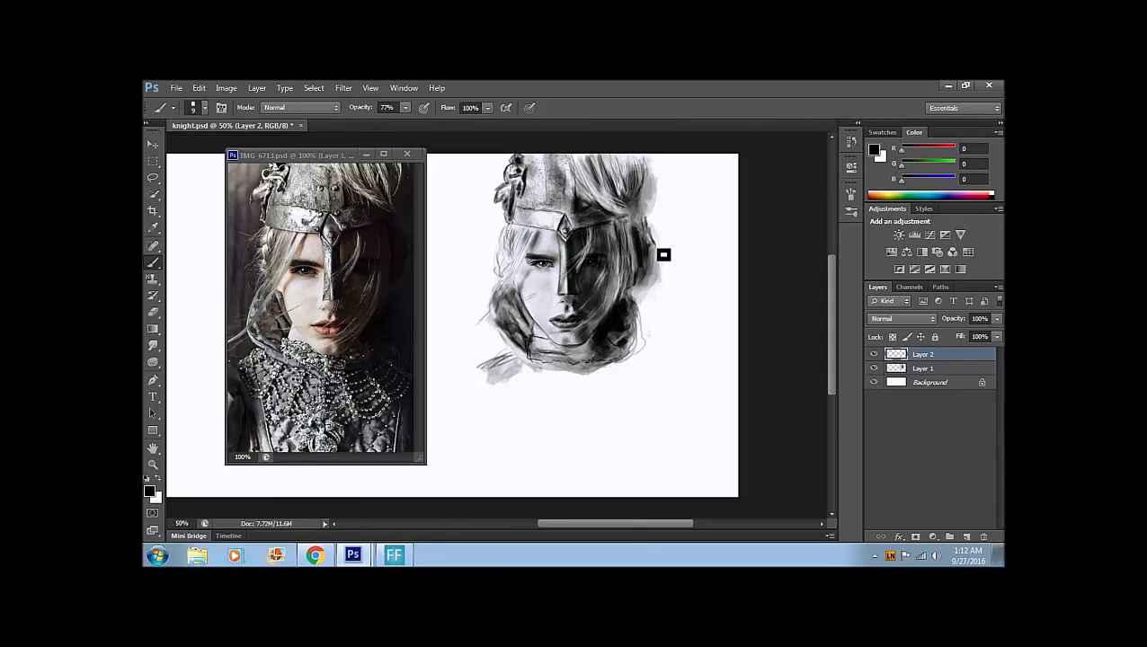
drag(539, 261, 557, 279)
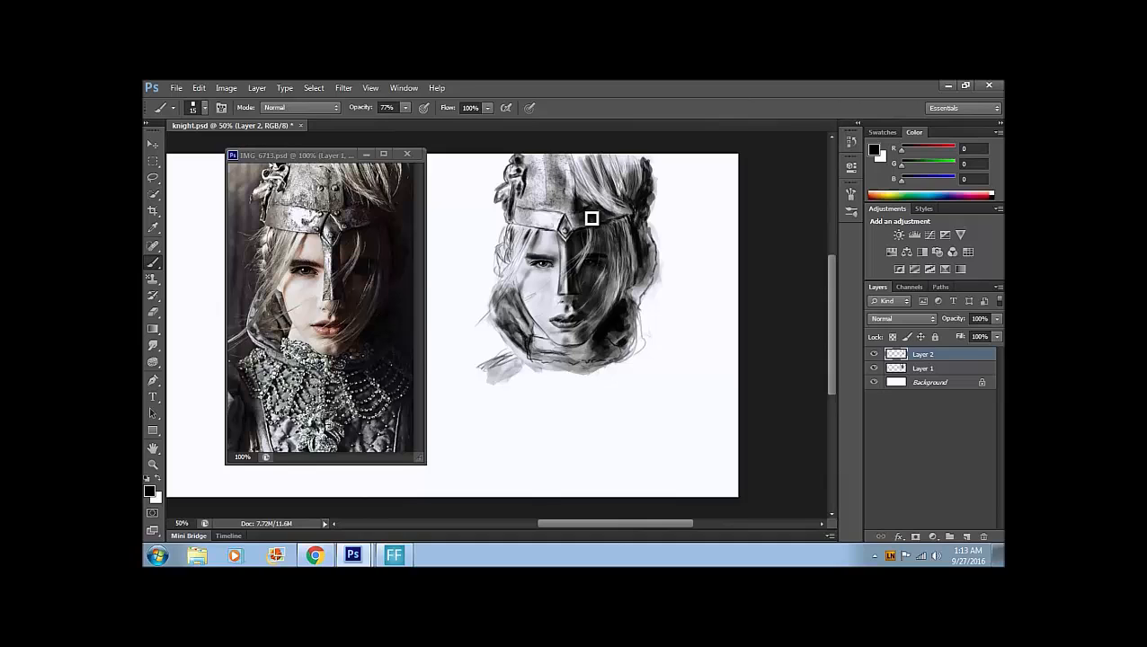
drag(592, 218, 505, 354)
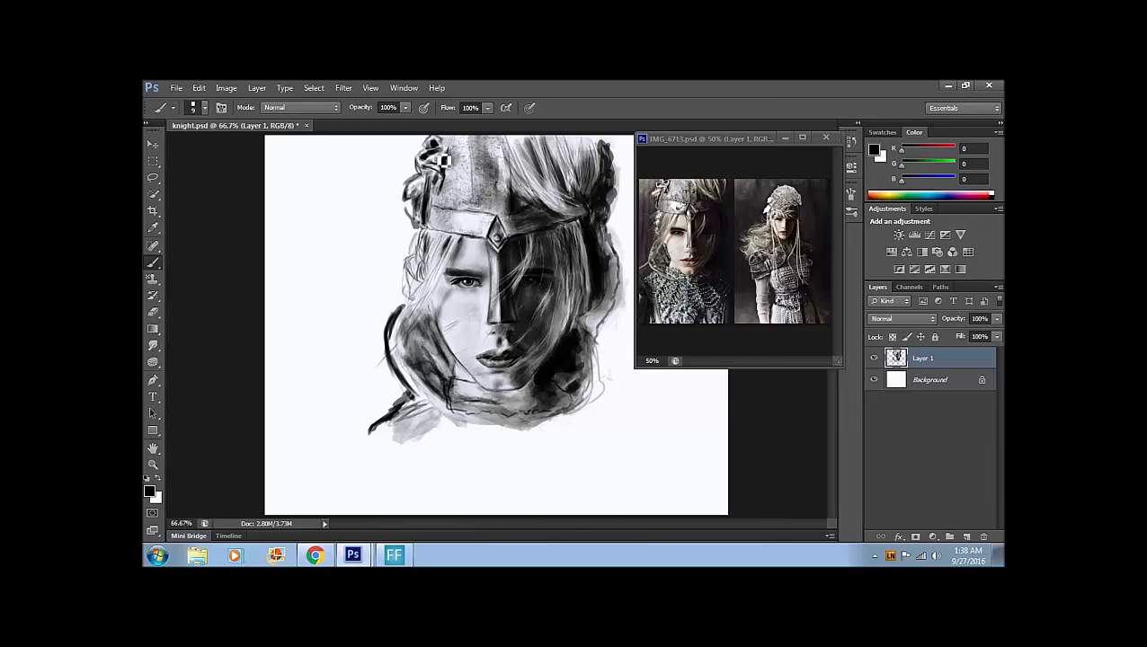
- Detail the helmet's left edge, darken hair beside the lower face, then undo the last stroke
drag(441, 162, 490, 225)
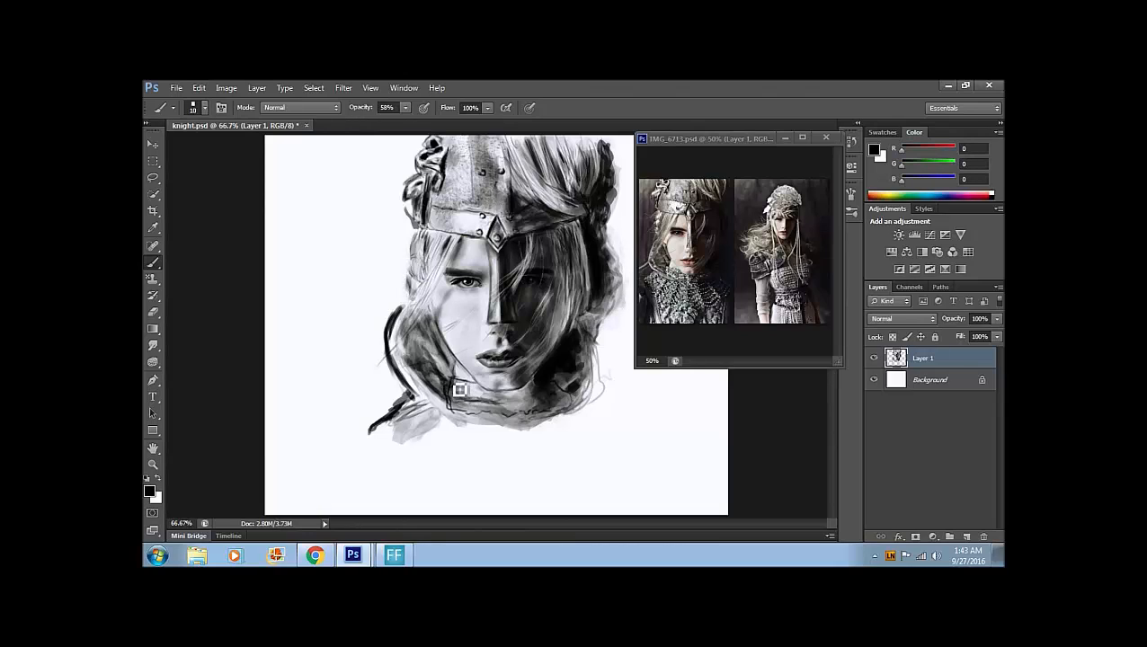
drag(458, 391, 519, 399)
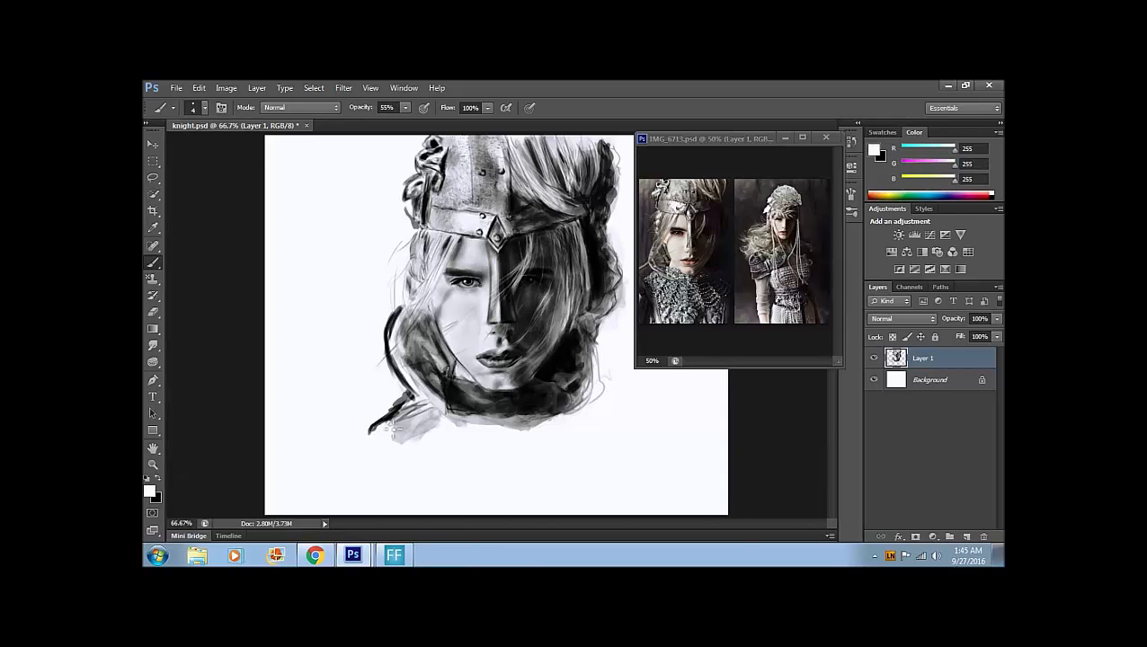
click(198, 87)
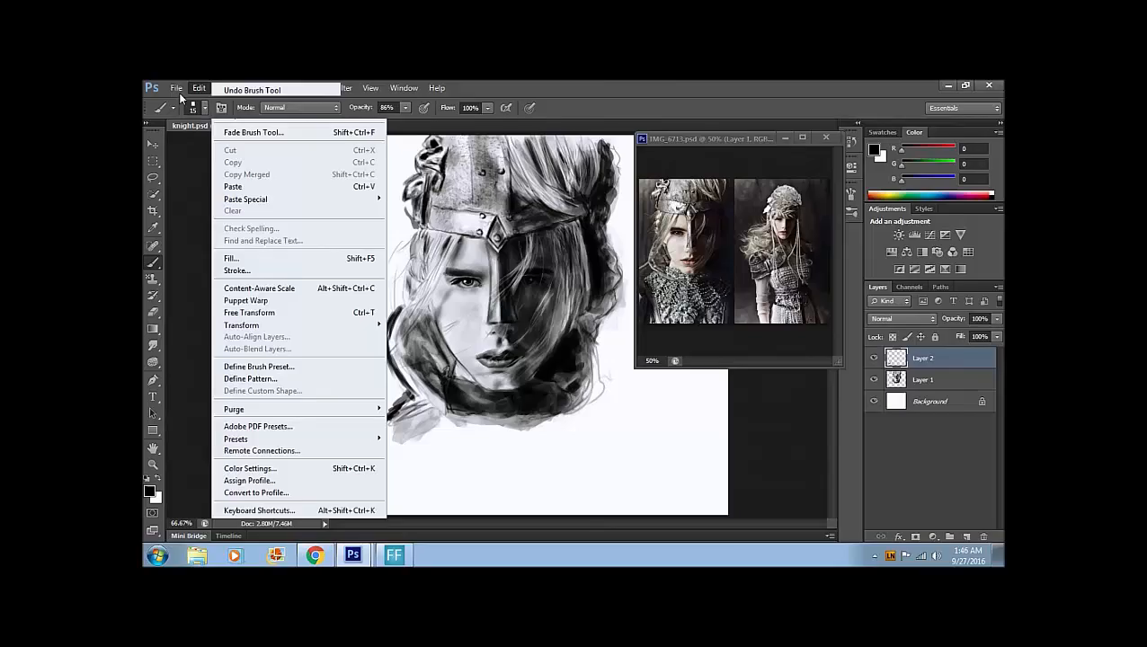